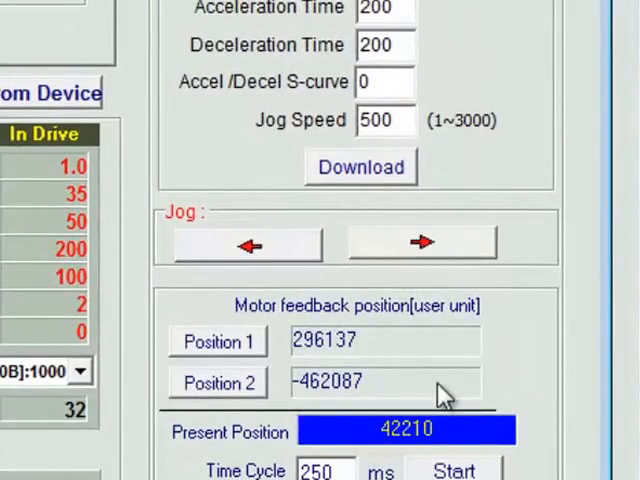
# Show the Scope with speed command, motor current, position error and motor speed channels.
pyautogui.click(452, 470)
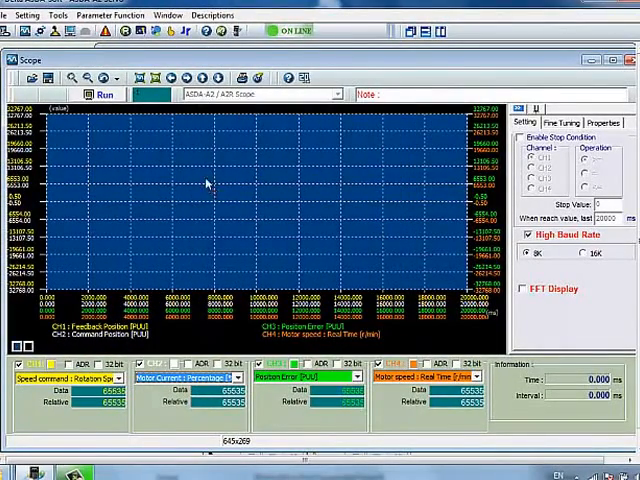
# Capture about 10 s of back-and-forth speed command and motor current waveforms, then stop.
pyautogui.click(104, 104)
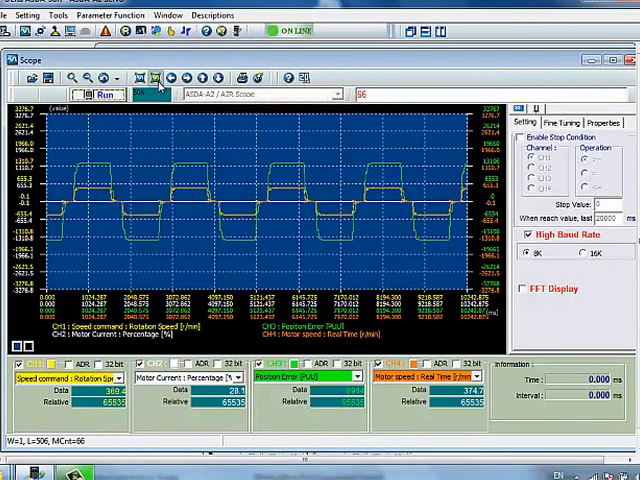
pyautogui.click(150, 78)
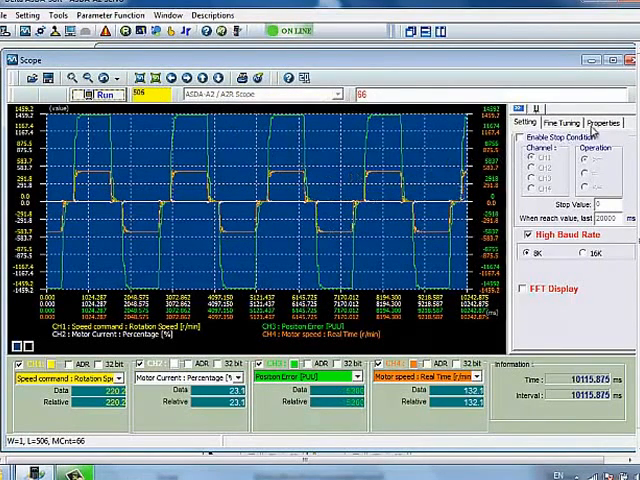
# Show Auto Gain Tuning with off-line gains for 75 Hz bandwidth and 4.2 inertia ratio.
pyautogui.click(596, 120)
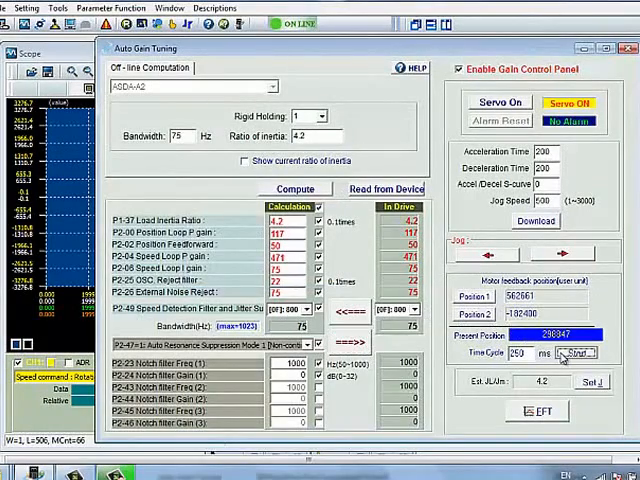
# Dismiss Auto Gain Tuning and restart the scope capture with a stop condition configured.
pyautogui.click(572, 352)
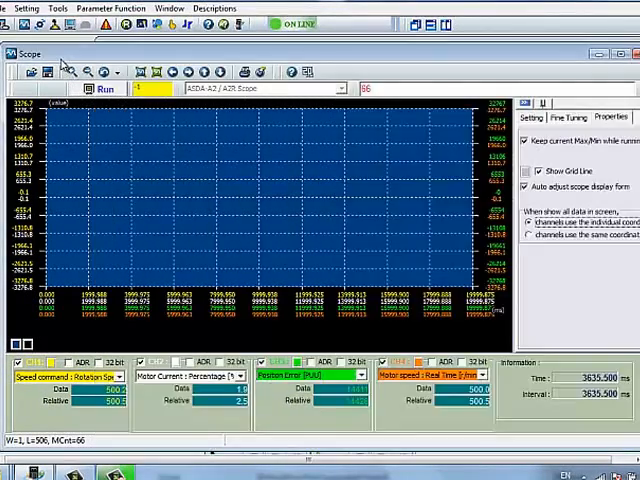
pyautogui.click(102, 88)
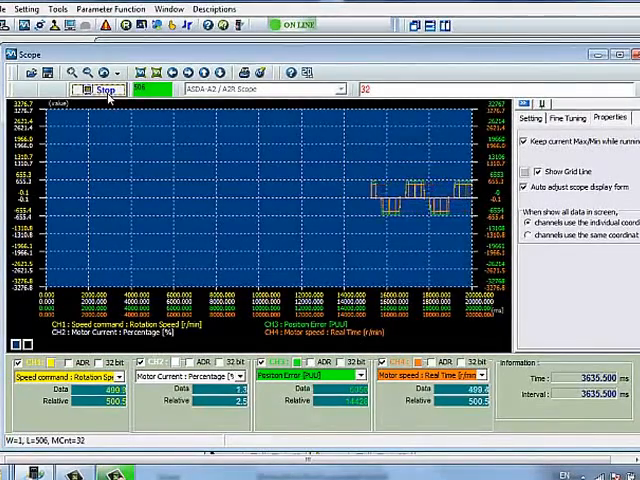
pyautogui.click(100, 90)
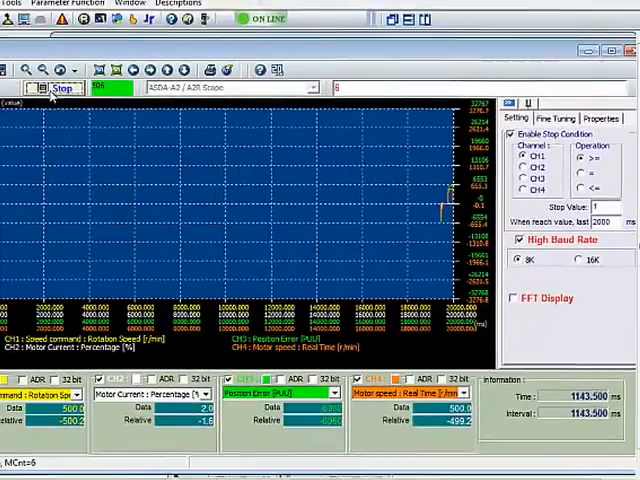
# Record a single-move capture that halts on the CH1 trigger near 1143.5 ms.
pyautogui.click(58, 88)
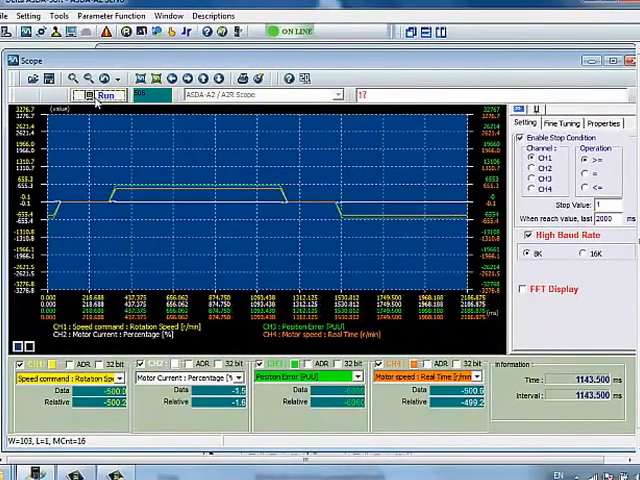